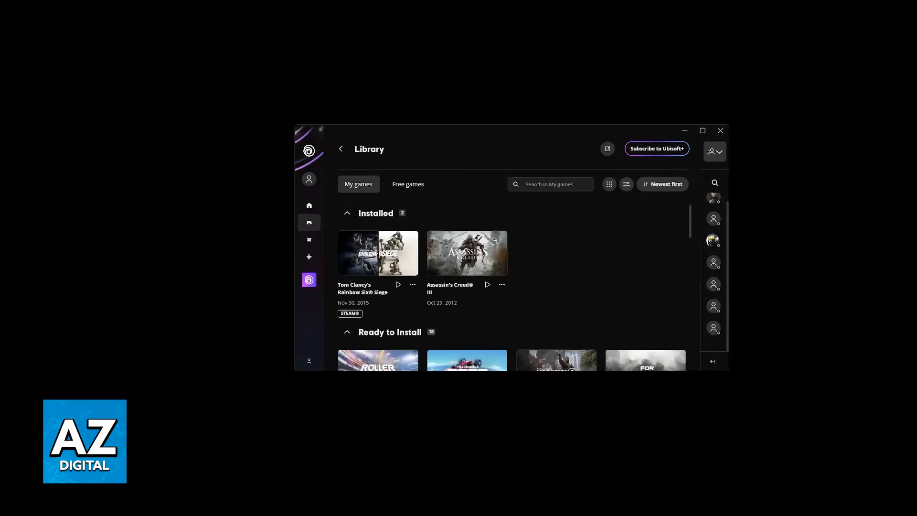
mouse_move(723, 324)
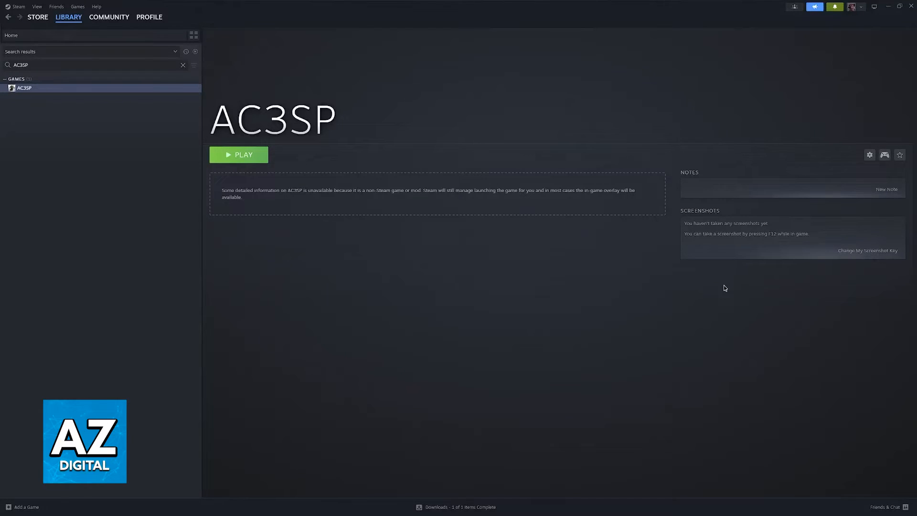
mouse_move(525, 169)
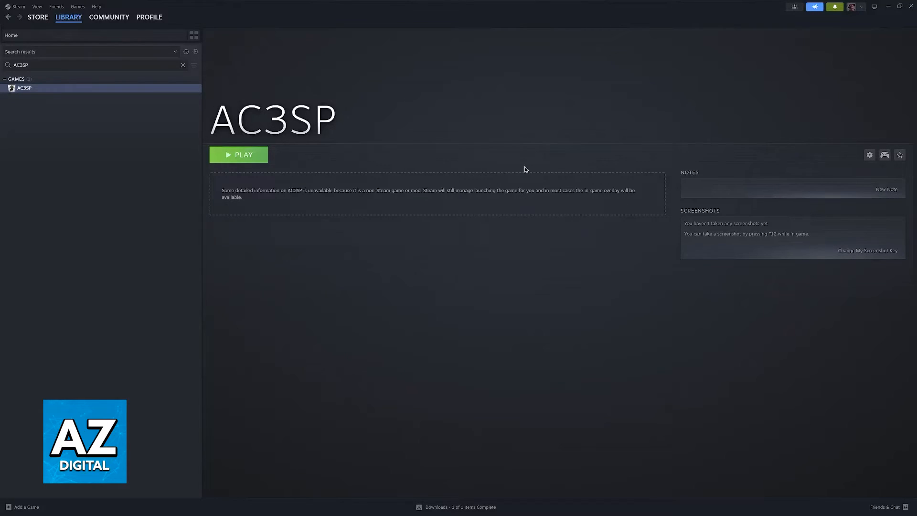
mouse_move(128, 91)
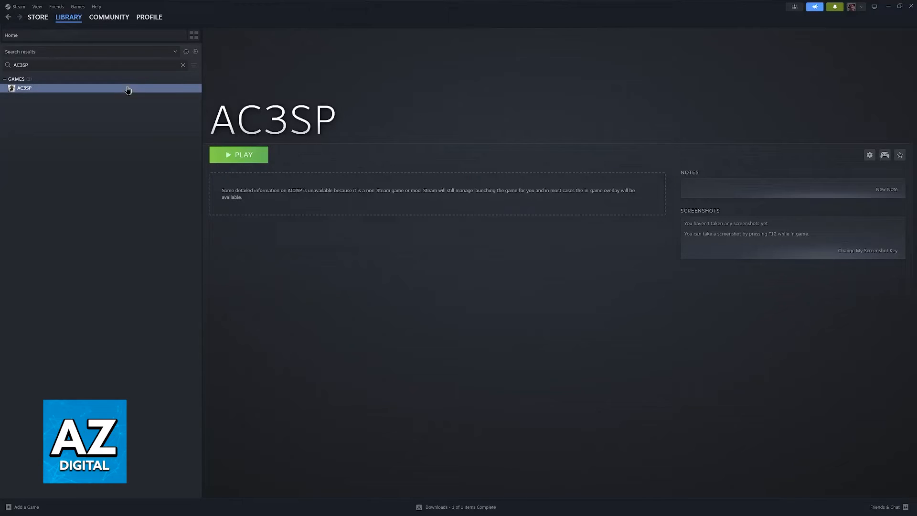
mouse_move(29, 95)
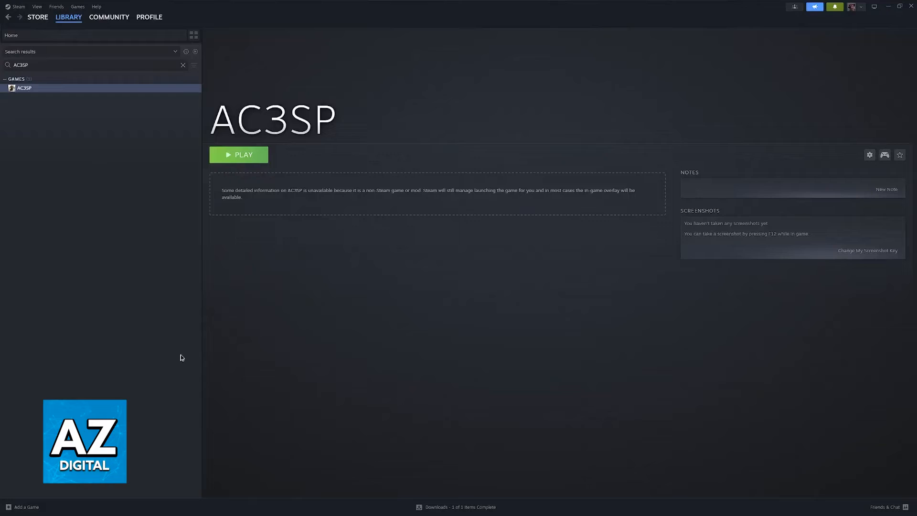
mouse_move(16, 501)
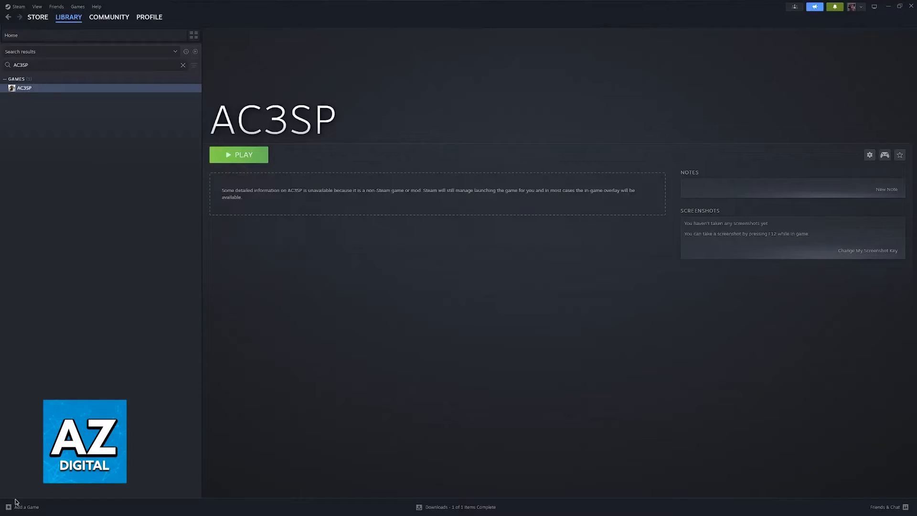
Open Add a Non-Steam Game and leave the file browser for the installed-programs list.
click(23, 507)
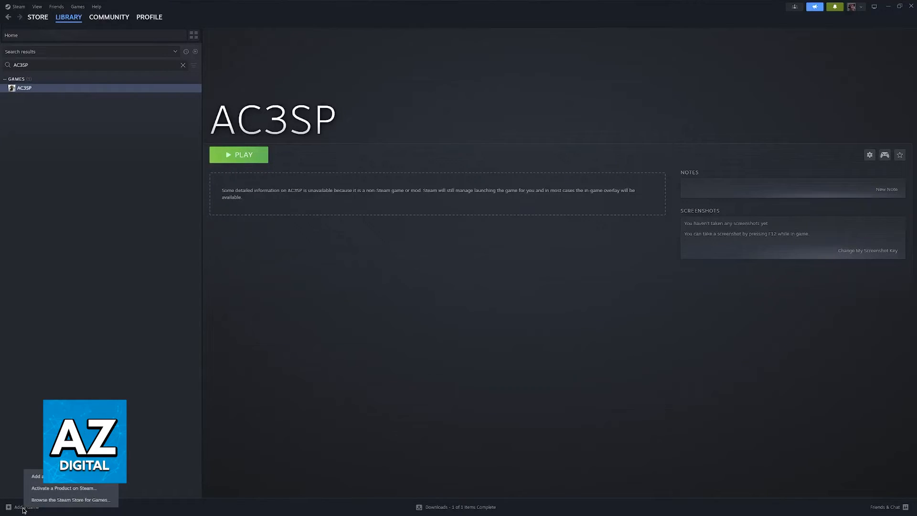
click(39, 476)
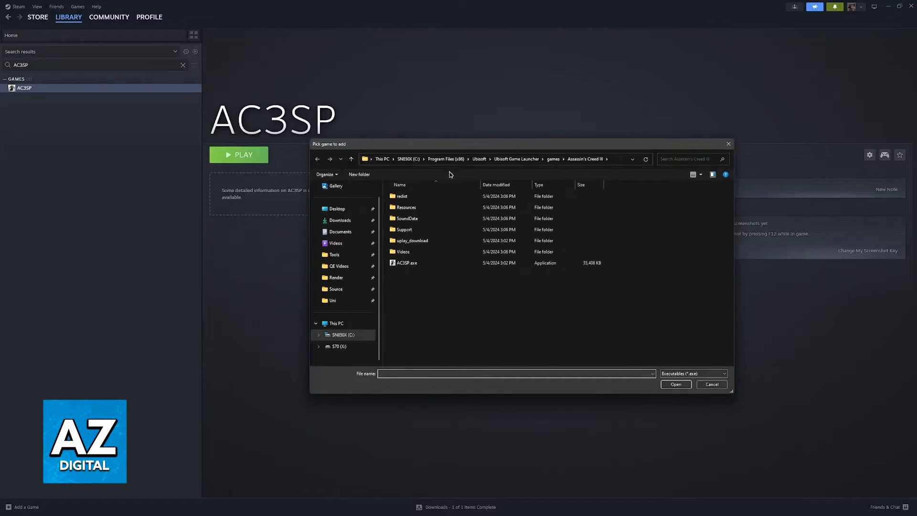
mouse_move(491, 237)
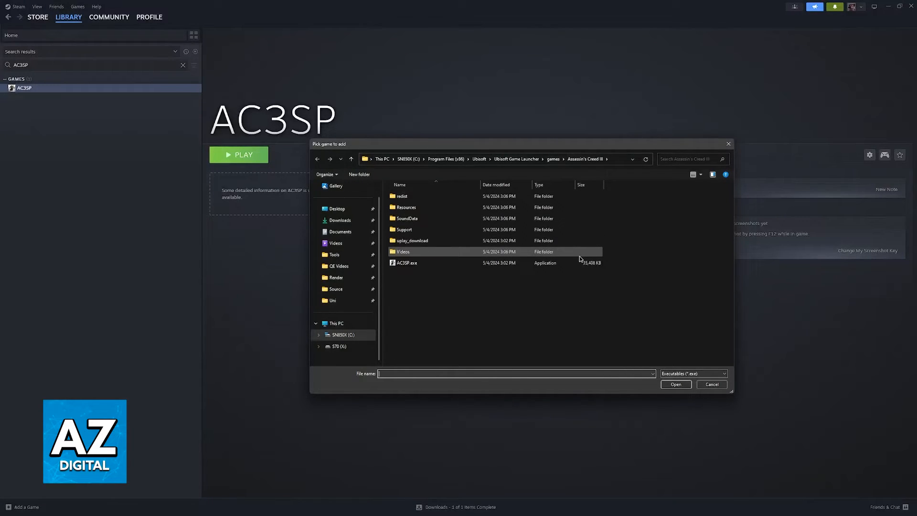
click(408, 263)
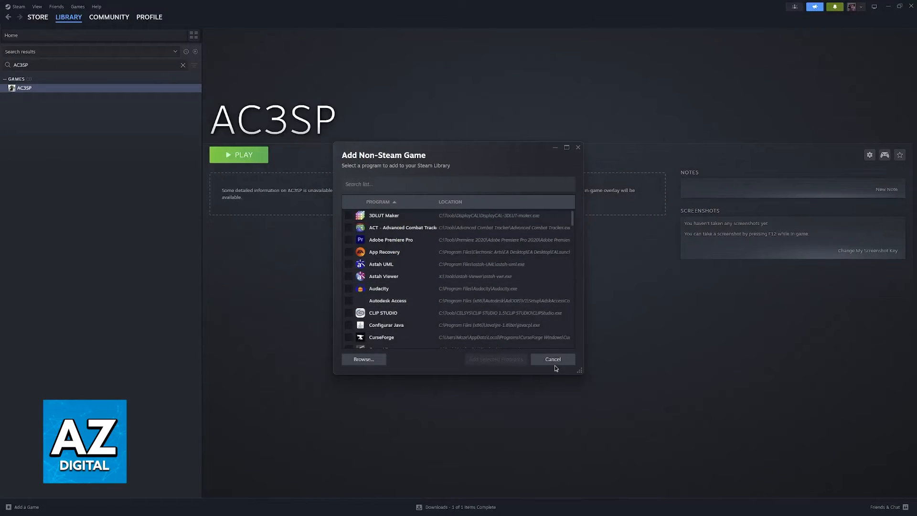
mouse_move(562, 367)
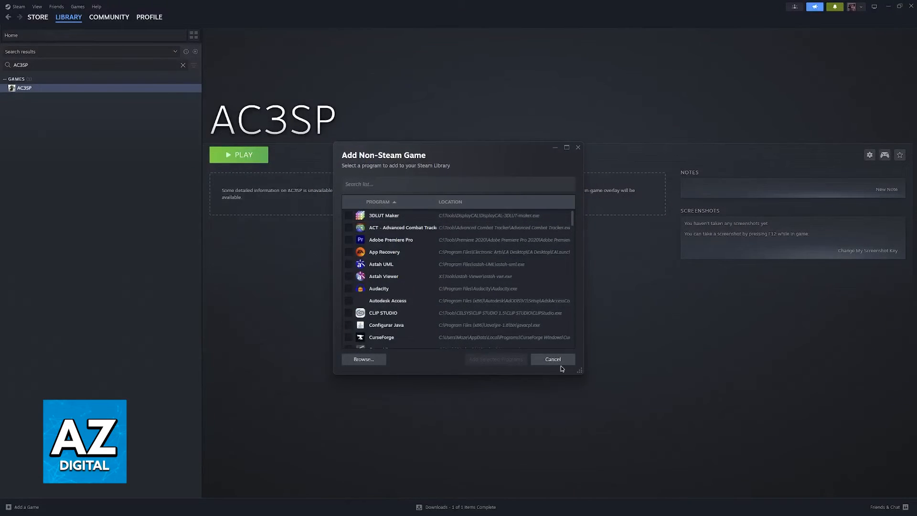
Set AC3SP's controller override to Enable Steam Input in Properties, then launch AC3SP.
click(553, 359)
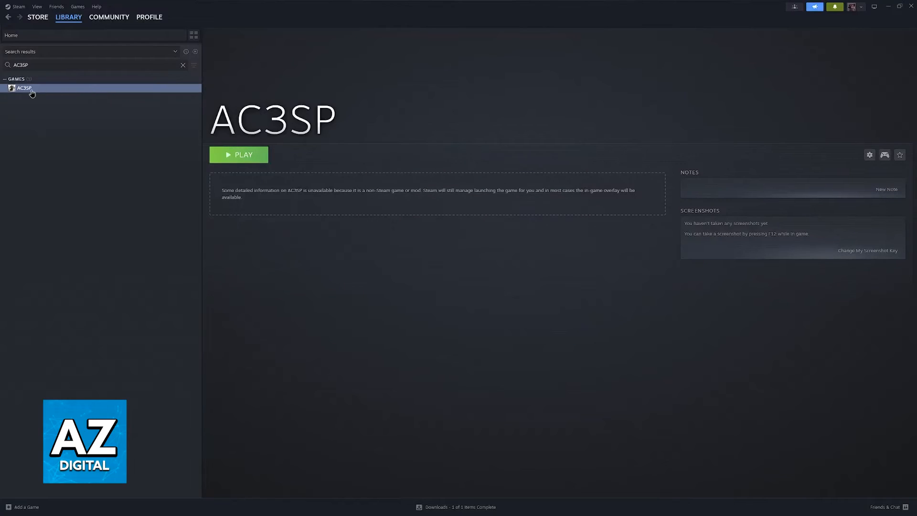
click(869, 154)
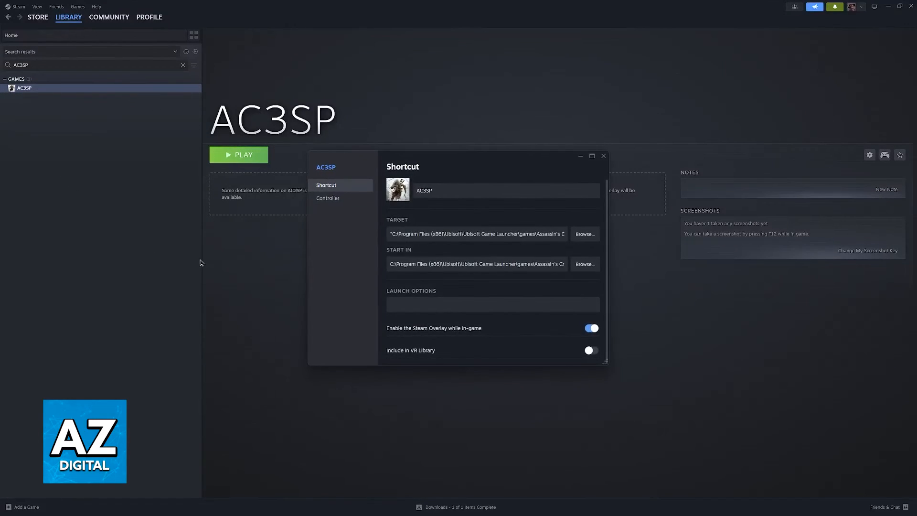
click(327, 198)
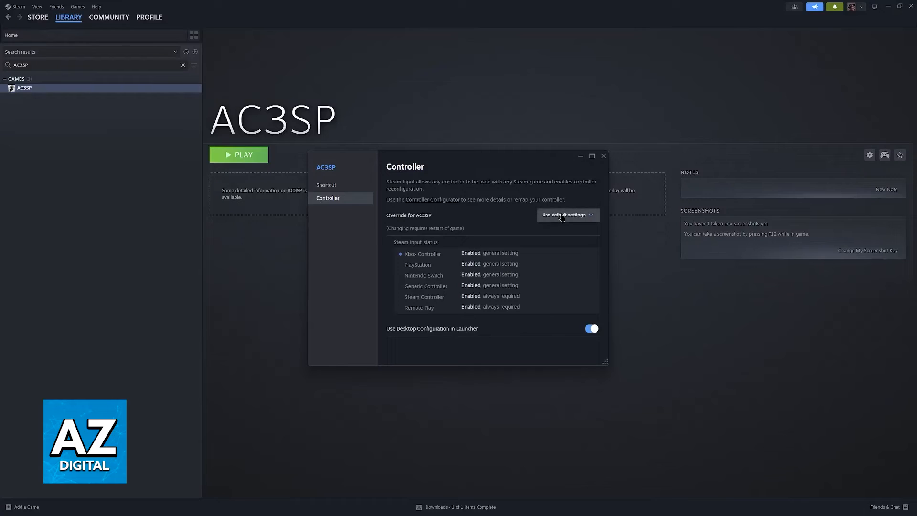
click(568, 215)
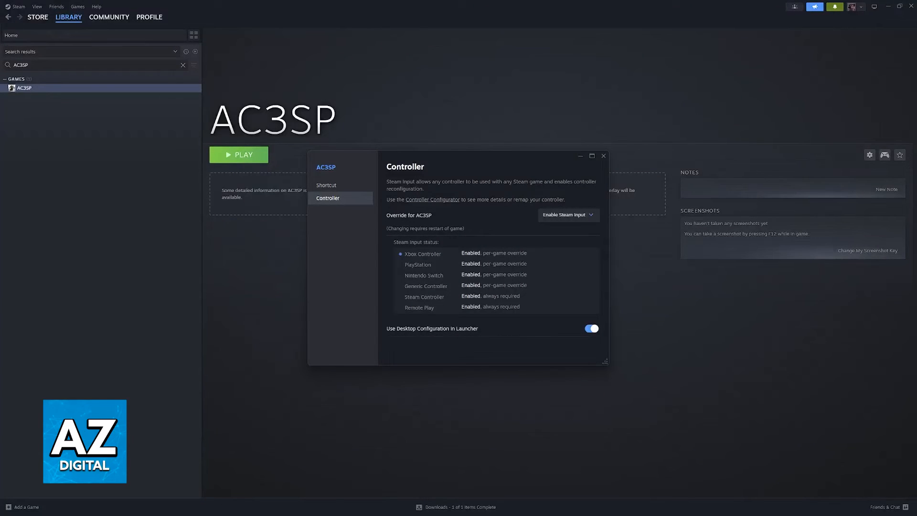
click(603, 156)
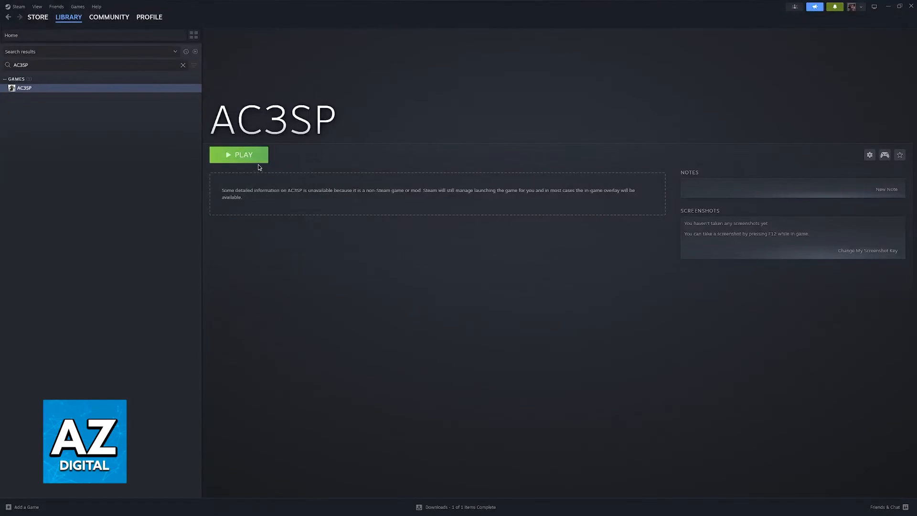
click(239, 154)
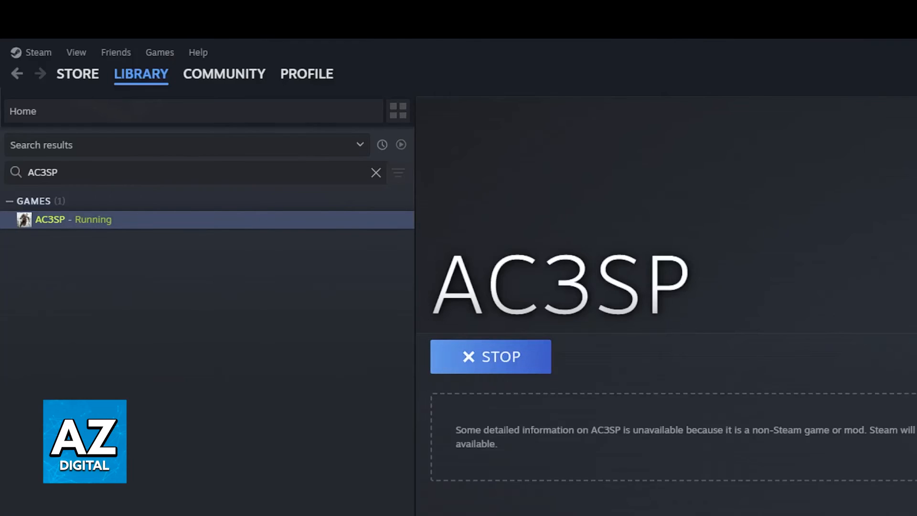